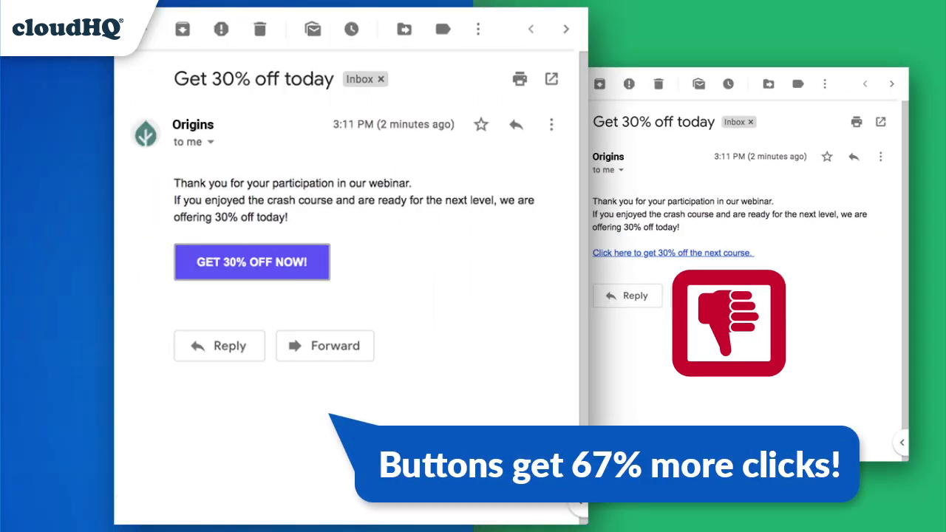
# Step: Choose where the button goes in the draft and start the email button designer
pyautogui.click(251, 261)
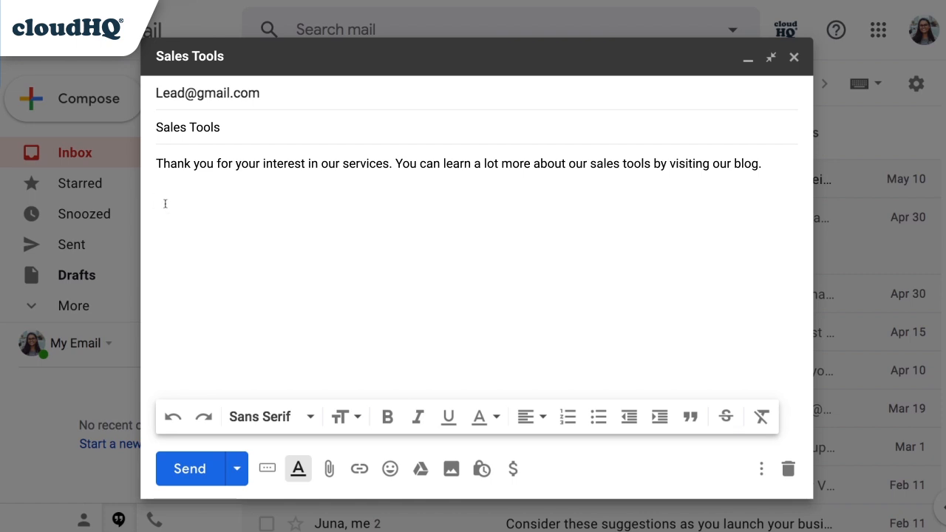
pyautogui.click(266, 468)
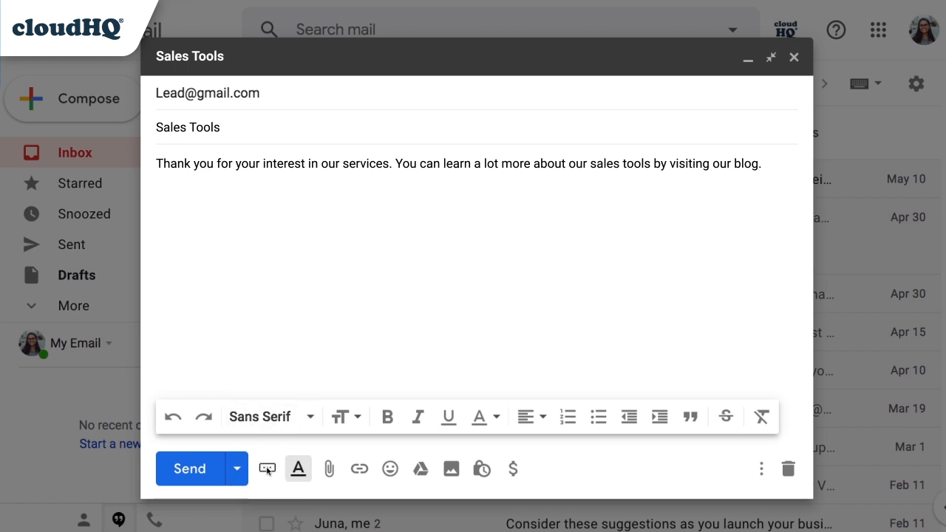
pyautogui.moveTo(267, 470)
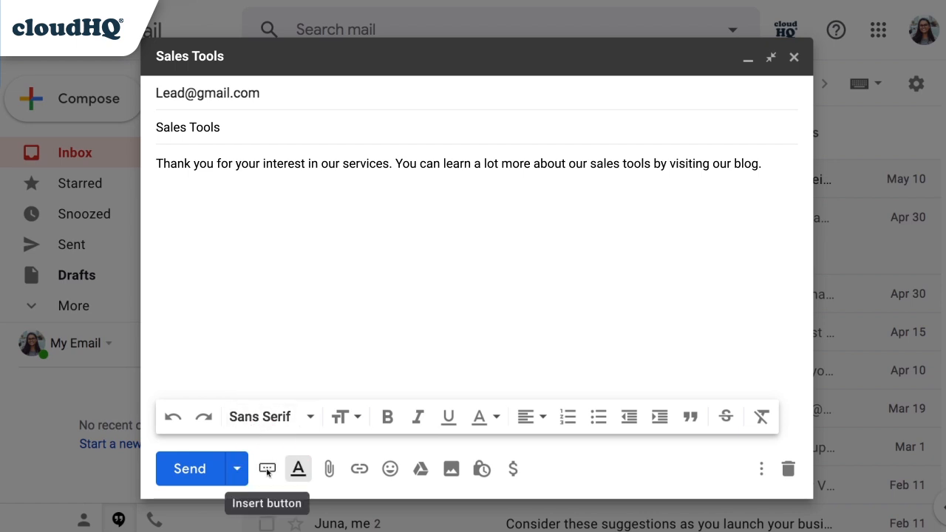
pyautogui.click(266, 470)
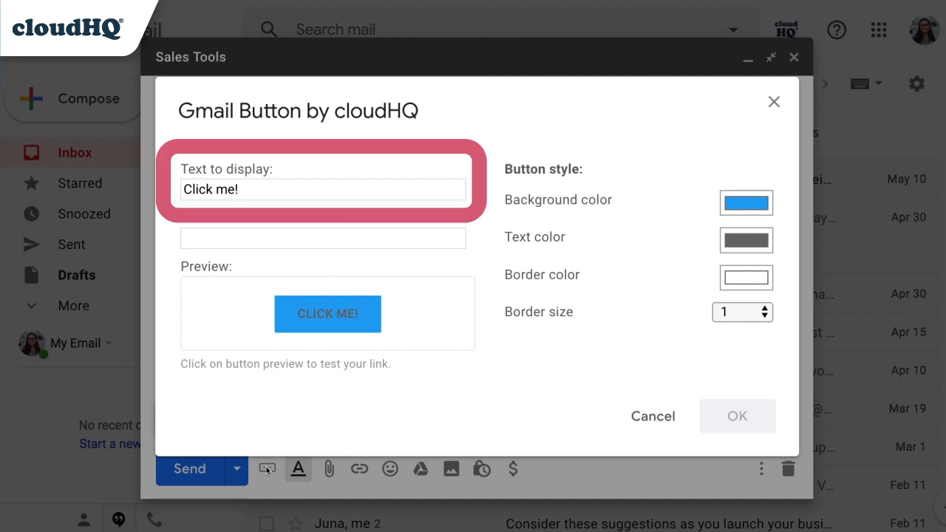
pyautogui.click(322, 189)
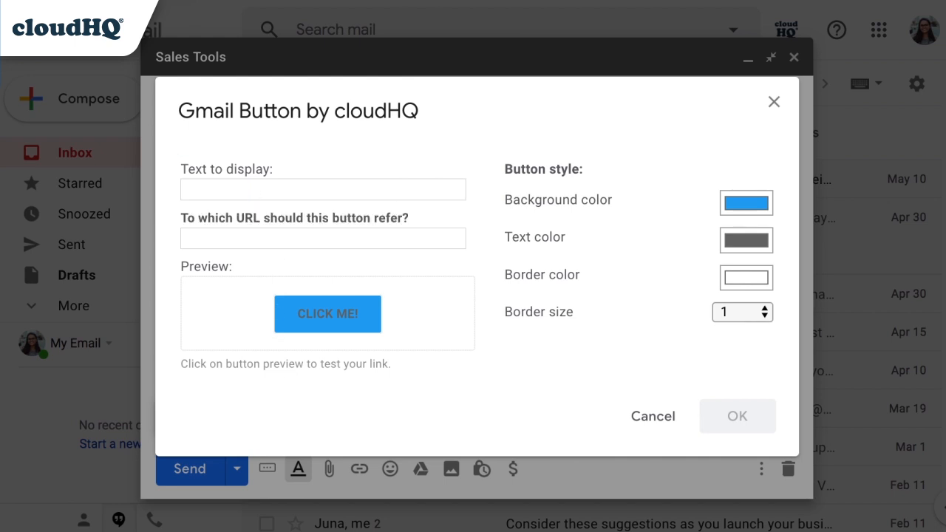
pyautogui.write('Visit Our Bl')
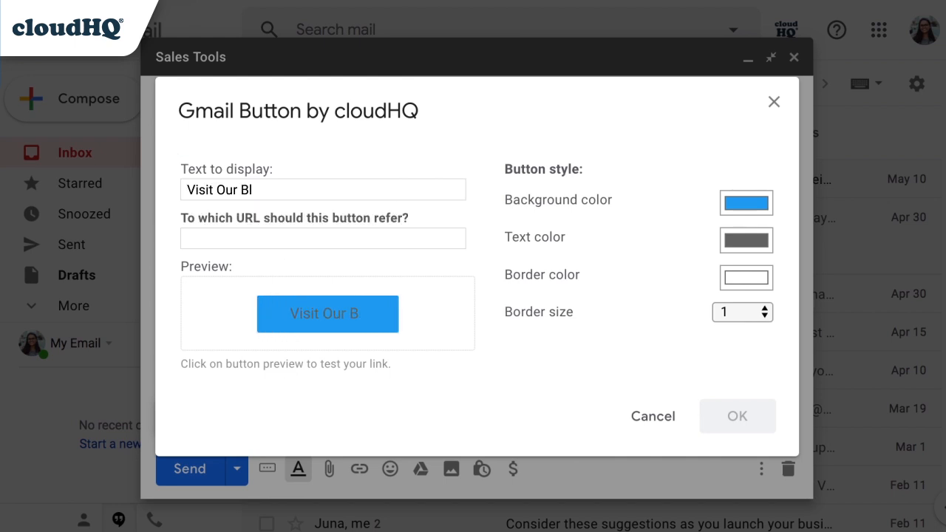
pyautogui.click(322, 238)
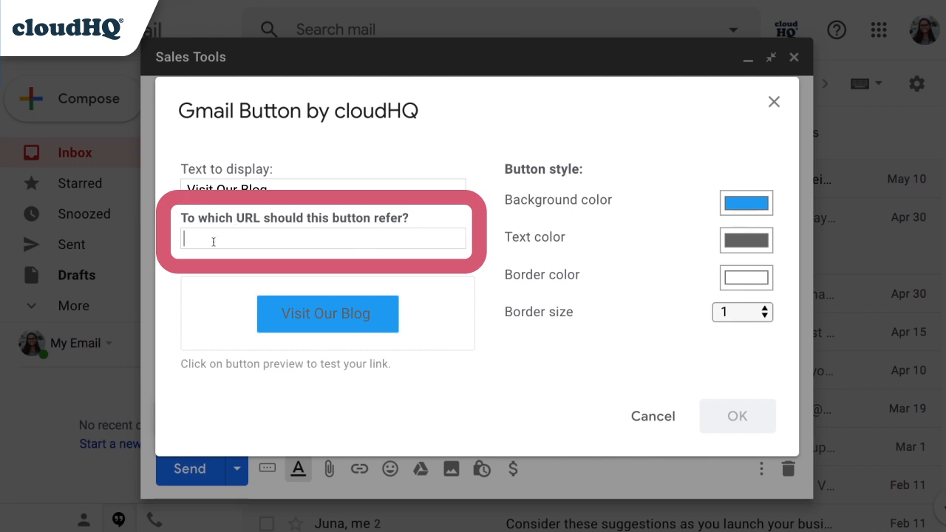
pyautogui.write('https://blog.cloudhq.net')
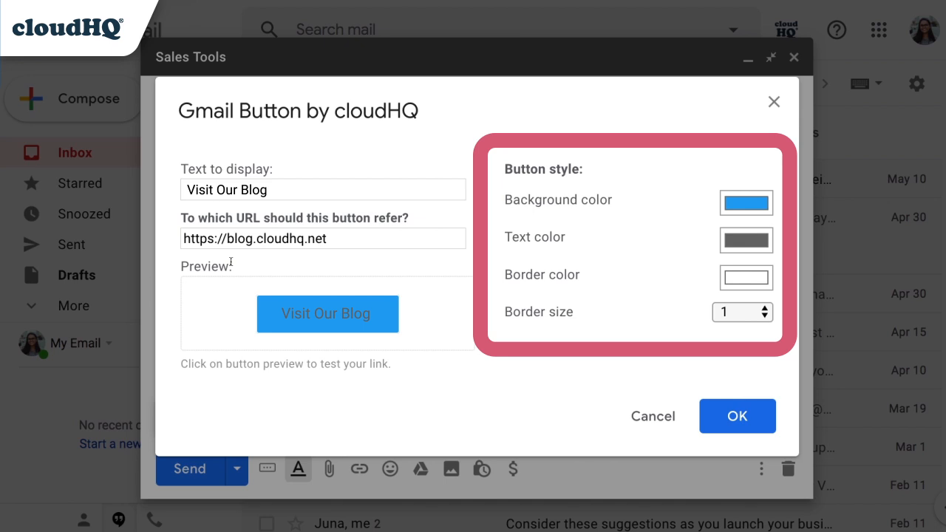
# Step: Give the button a purple background, white text, grey border and border size 2
pyautogui.click(745, 202)
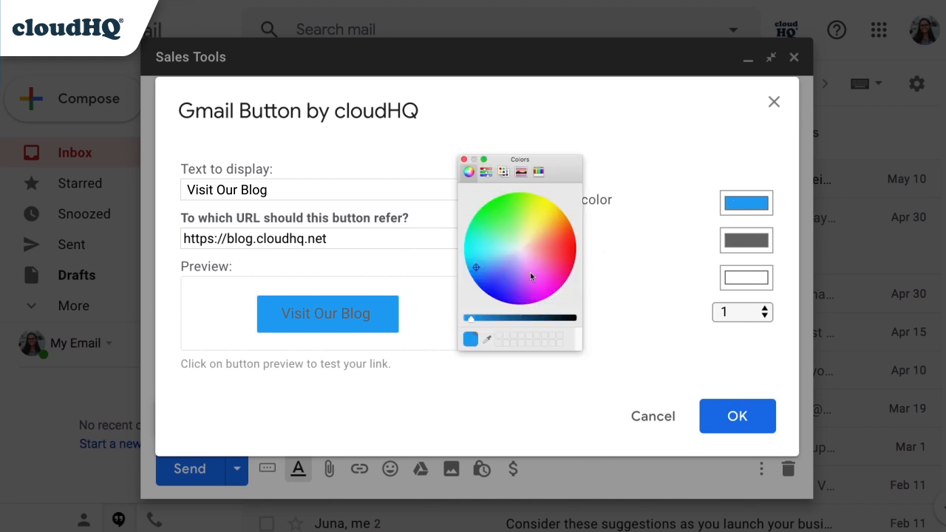
pyautogui.click(532, 277)
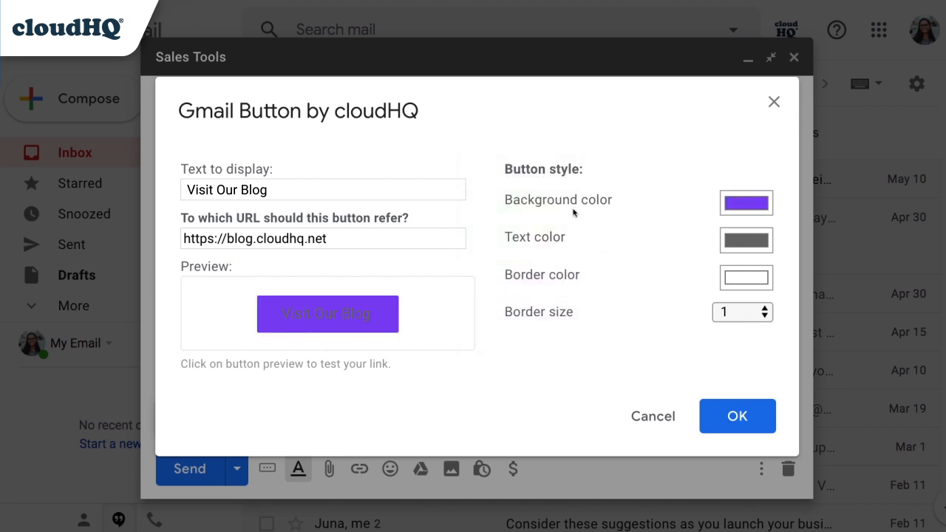
pyautogui.click(745, 202)
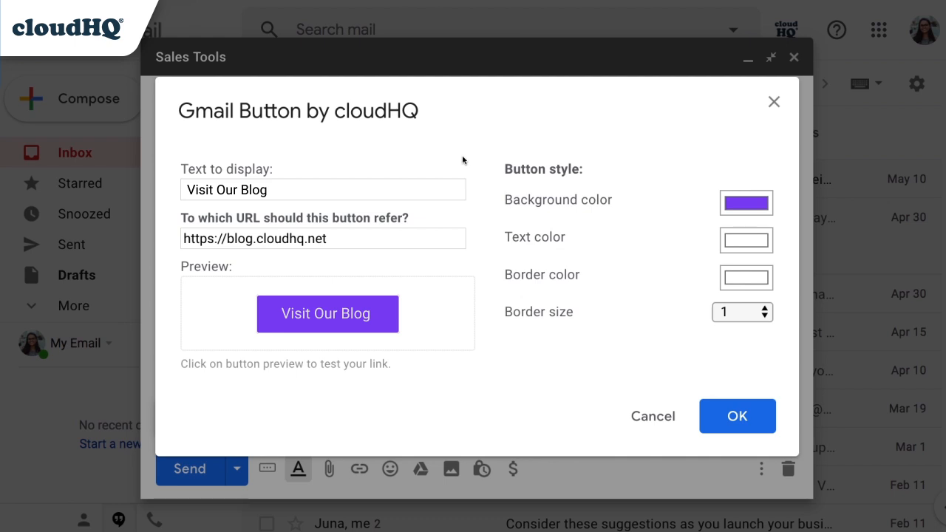
pyautogui.click(745, 278)
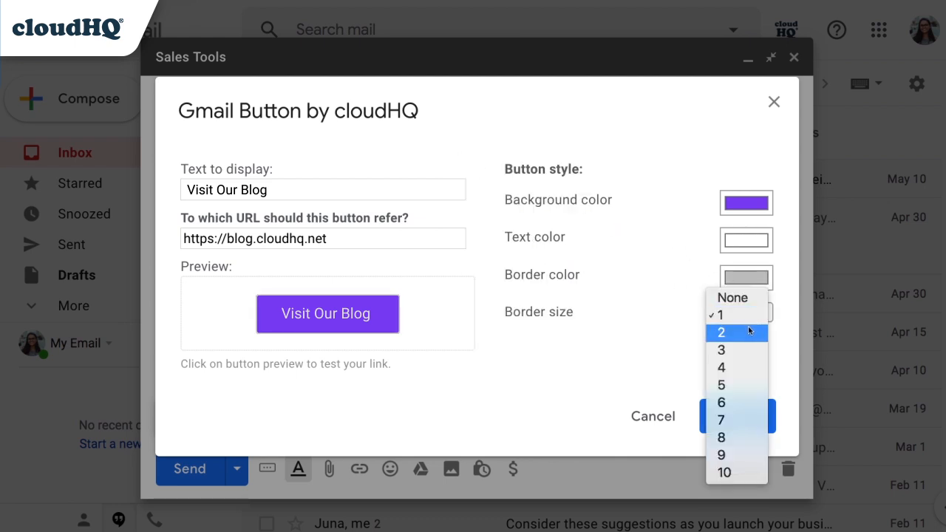
pyautogui.click(736, 331)
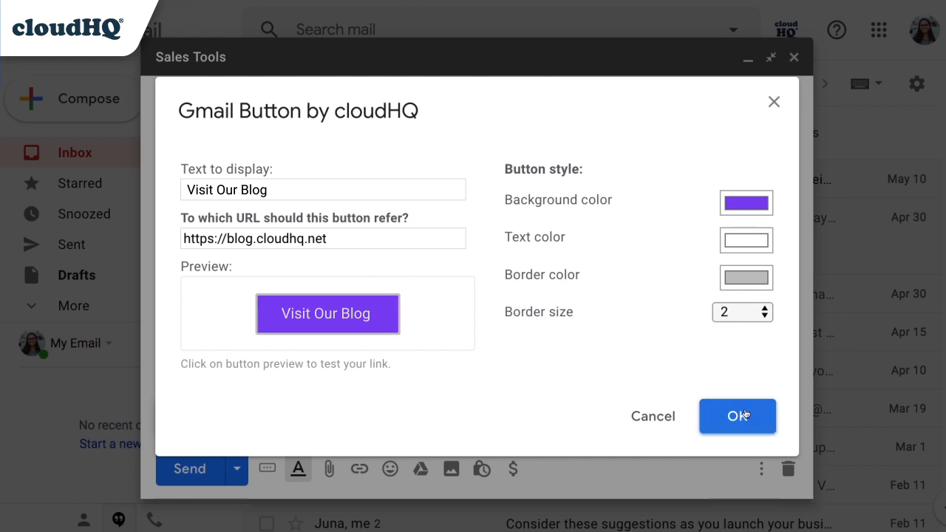
# Step: Insert the button centred, send the email, then follow it to the cloudHQ blog
pyautogui.click(736, 417)
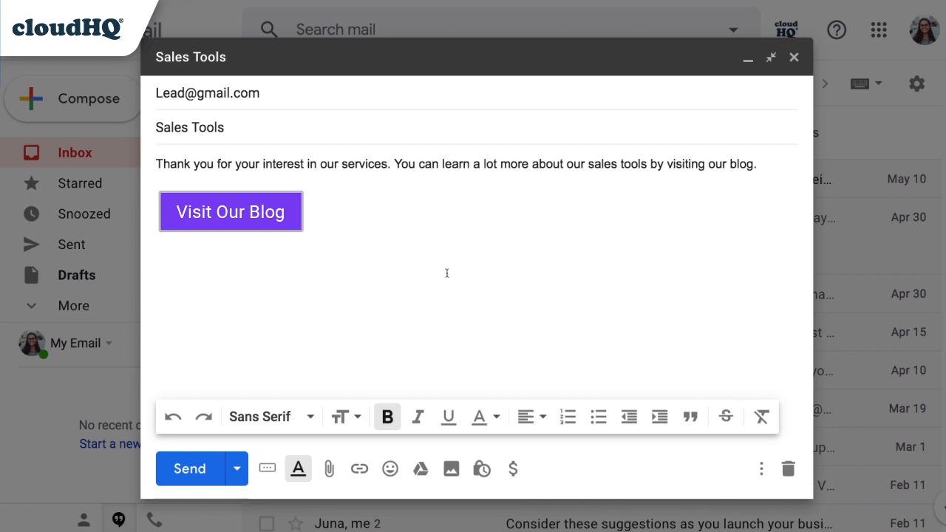
pyautogui.click(526, 417)
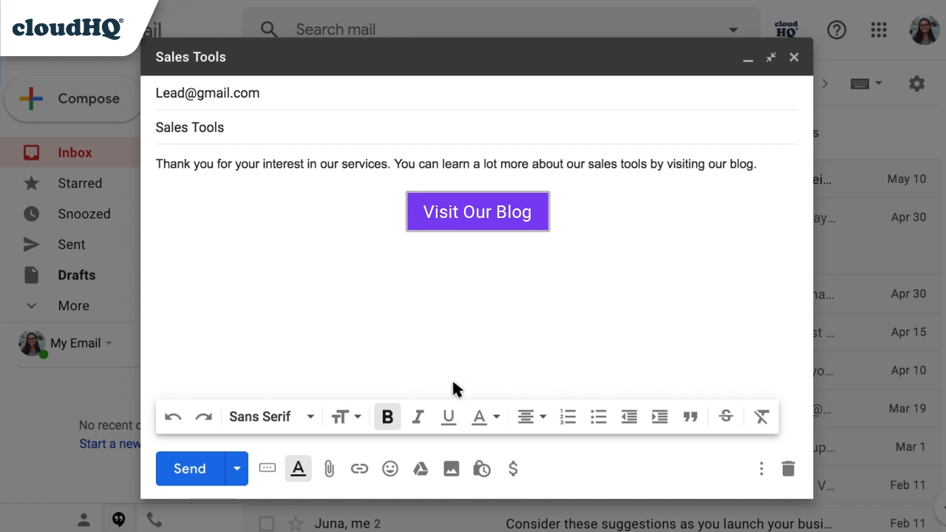
pyautogui.moveTo(189, 468)
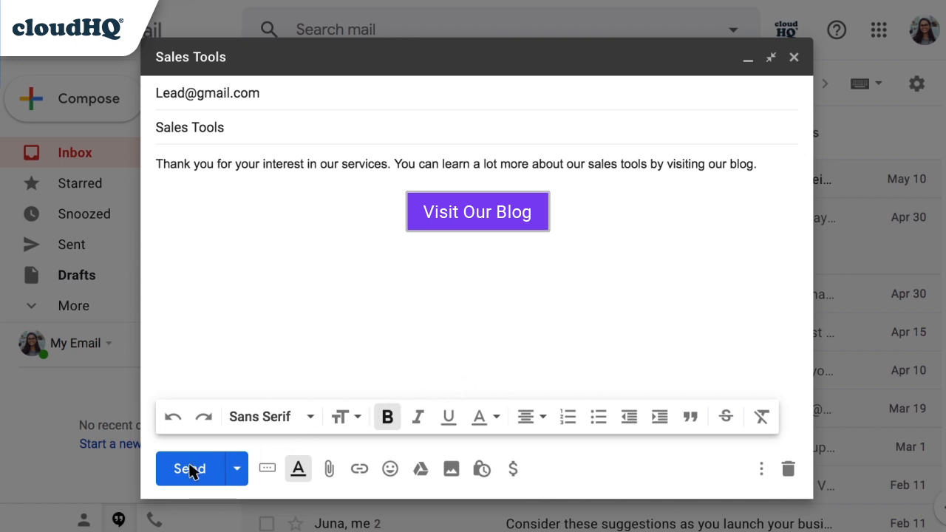
pyautogui.click(189, 469)
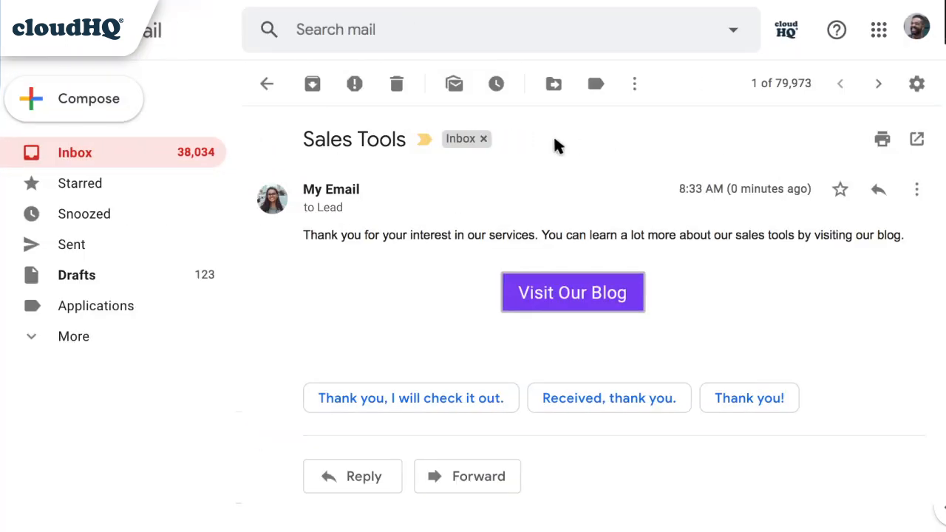
pyautogui.moveTo(574, 298)
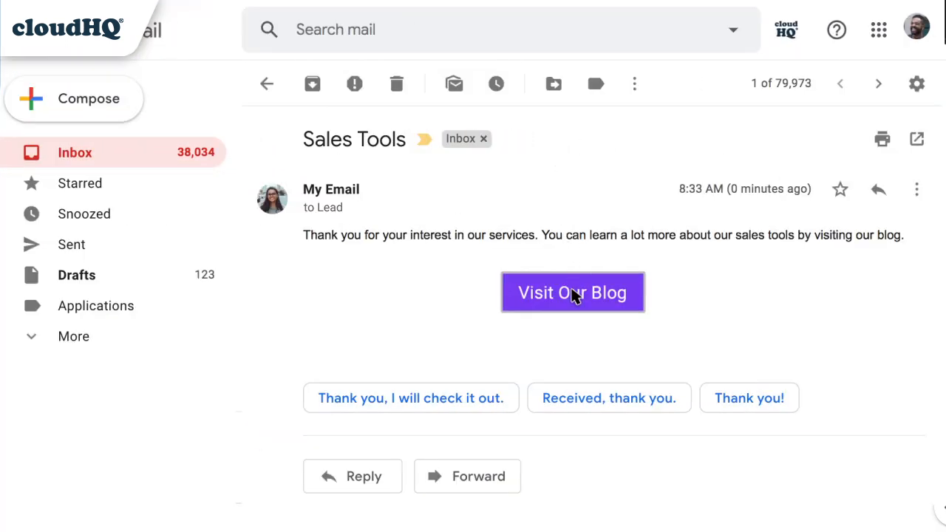
pyautogui.click(572, 293)
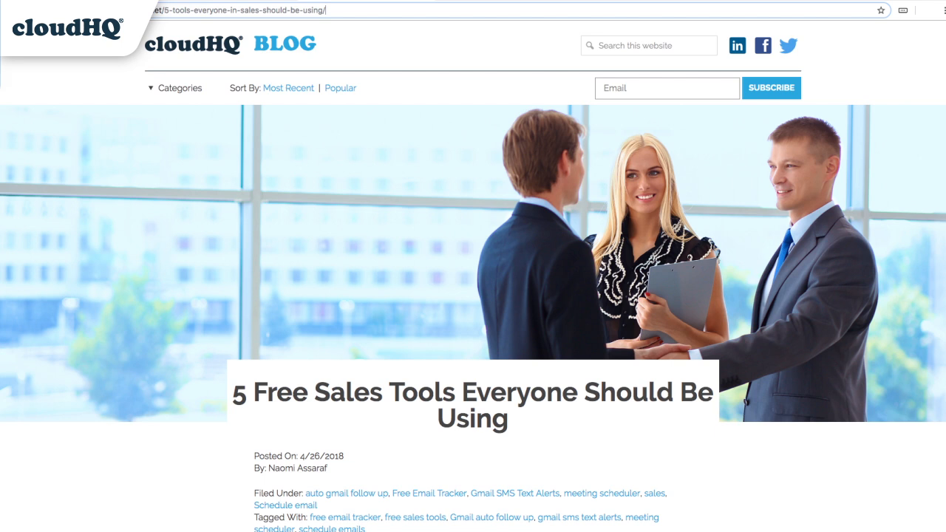